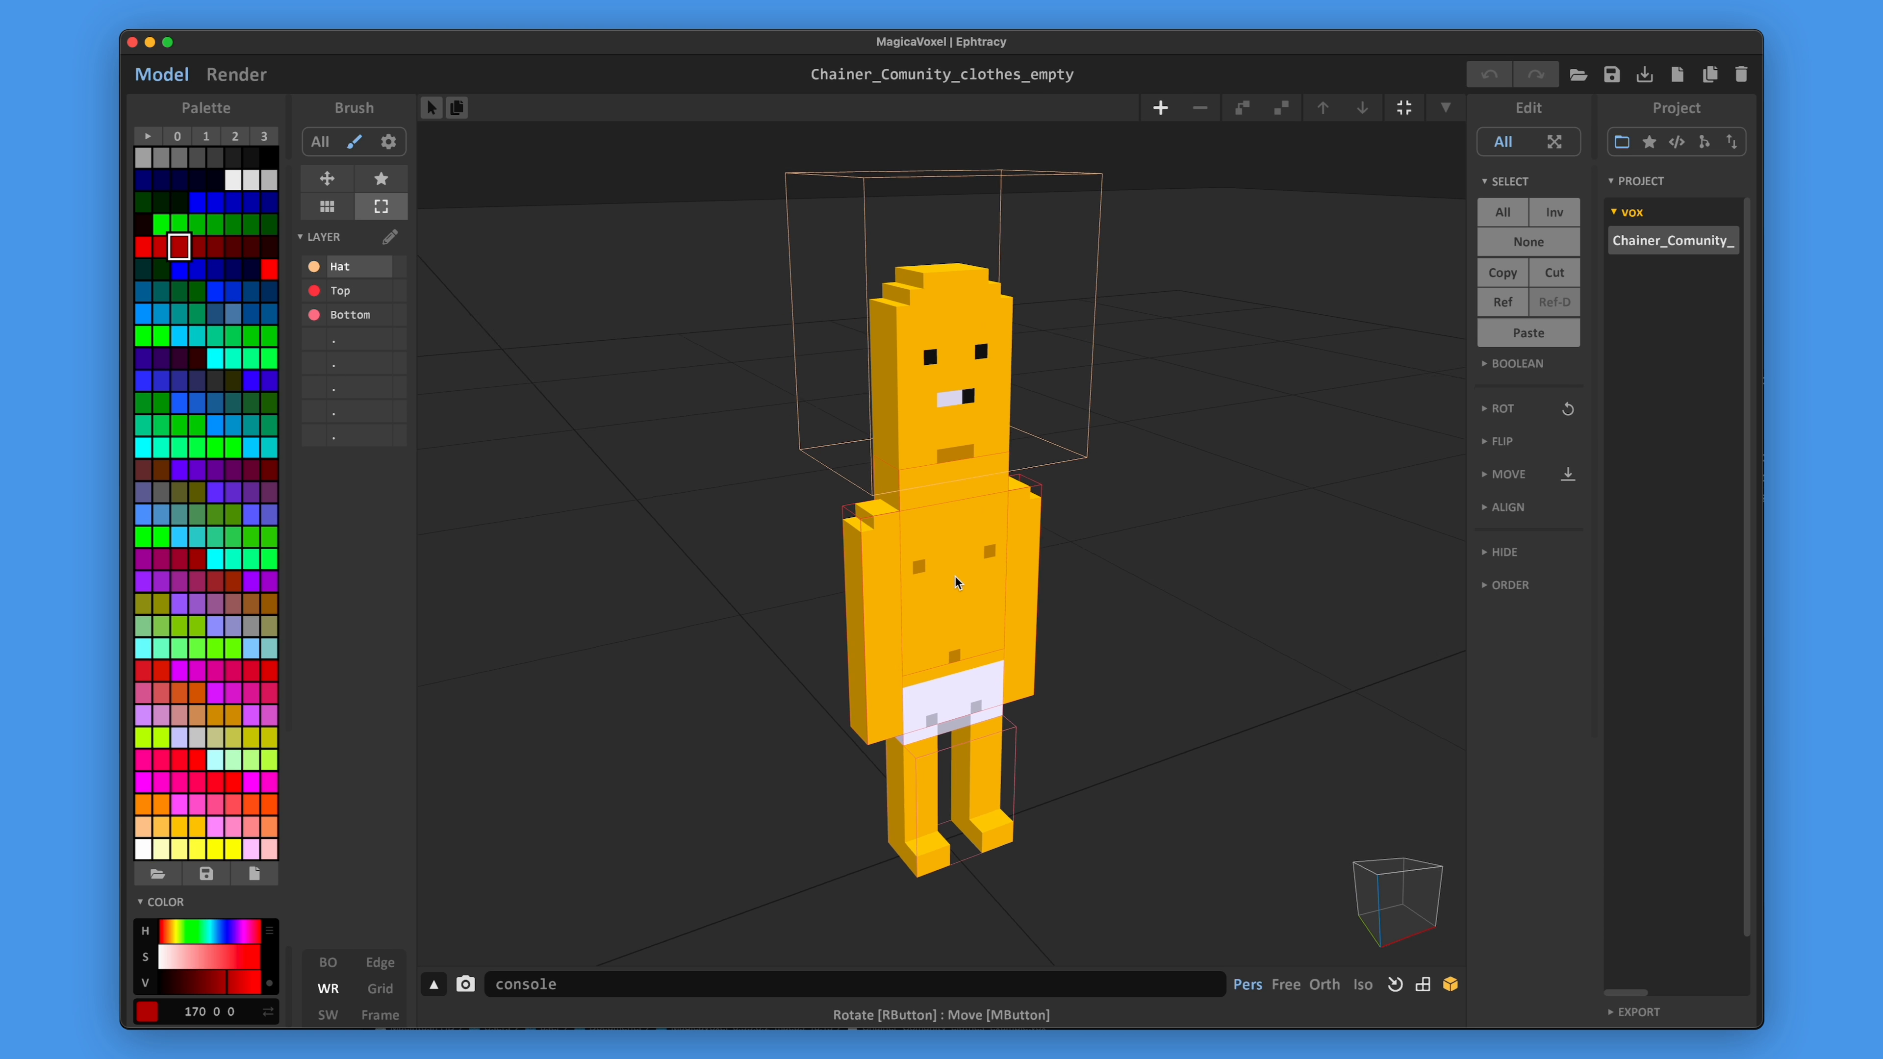
Paint the mannequin's torso red with a white collar strip at the neck
{"action": "left_click", "coordinate": [340, 289]}
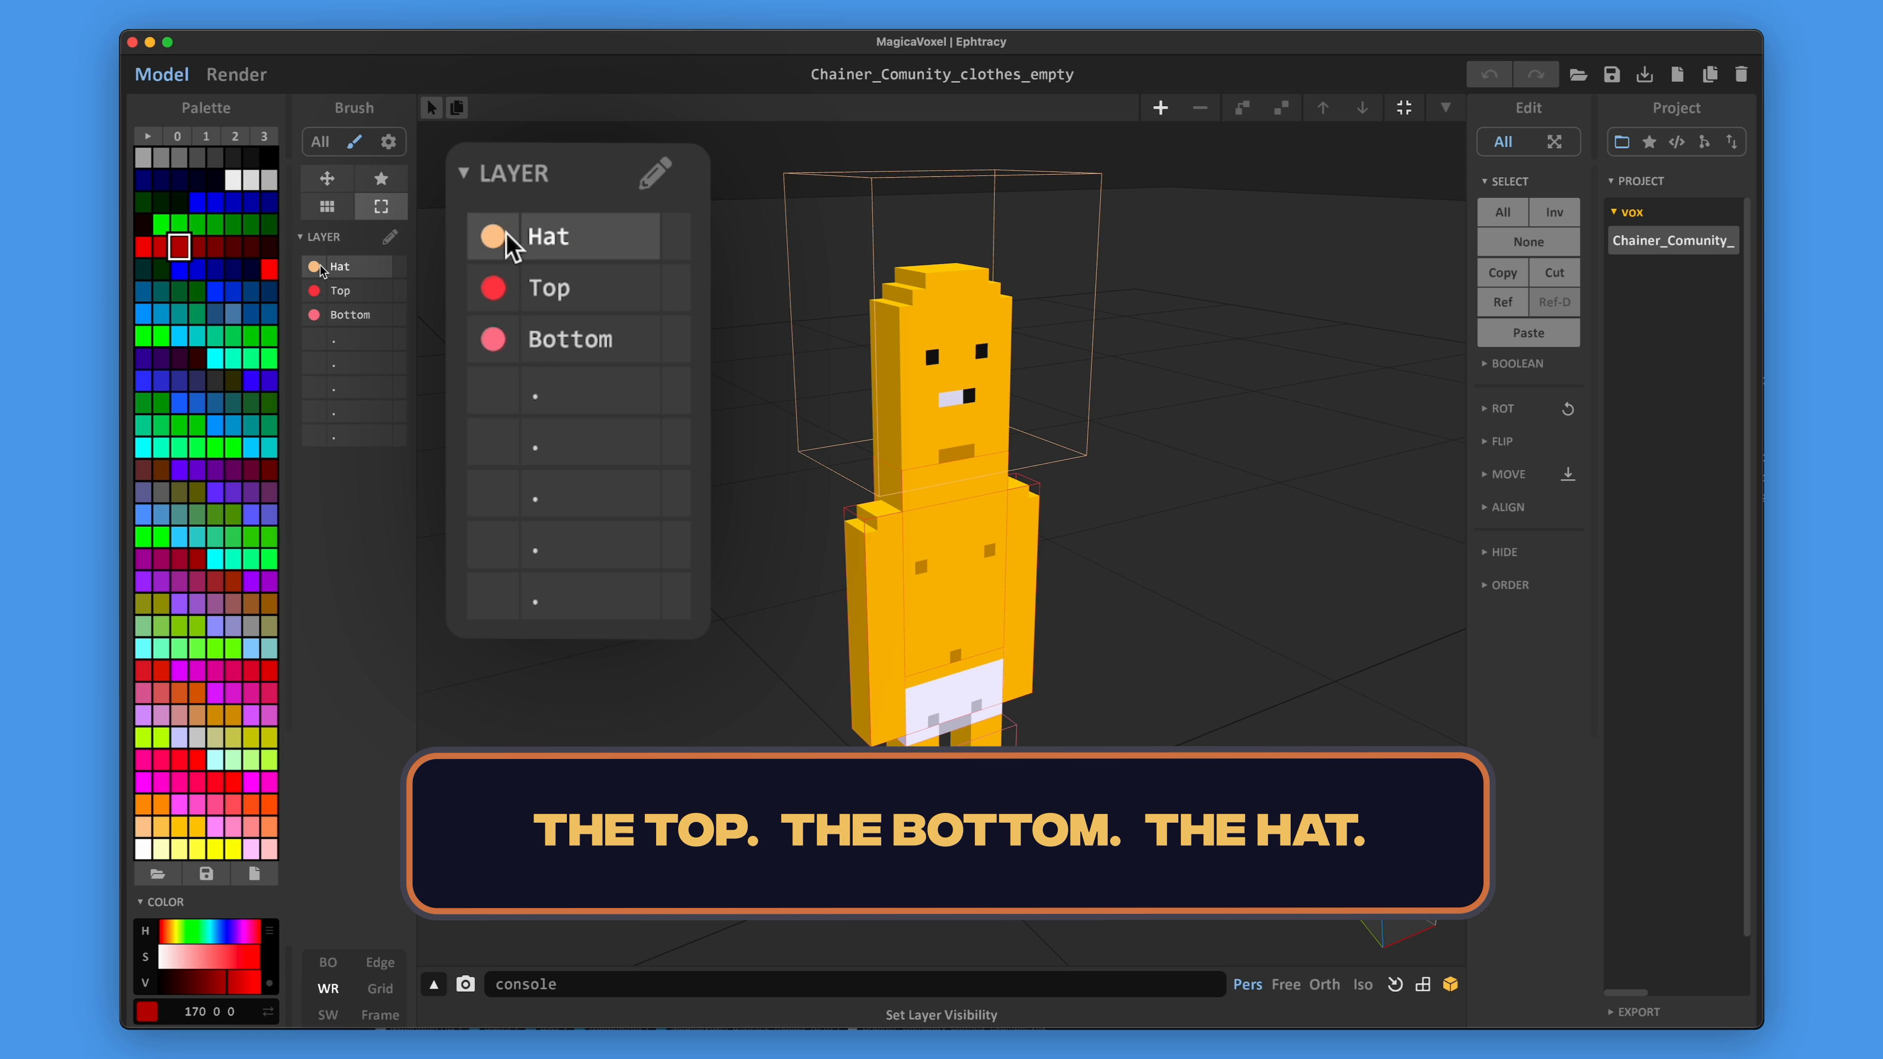
{"action": "left_click", "coordinate": [548, 287]}
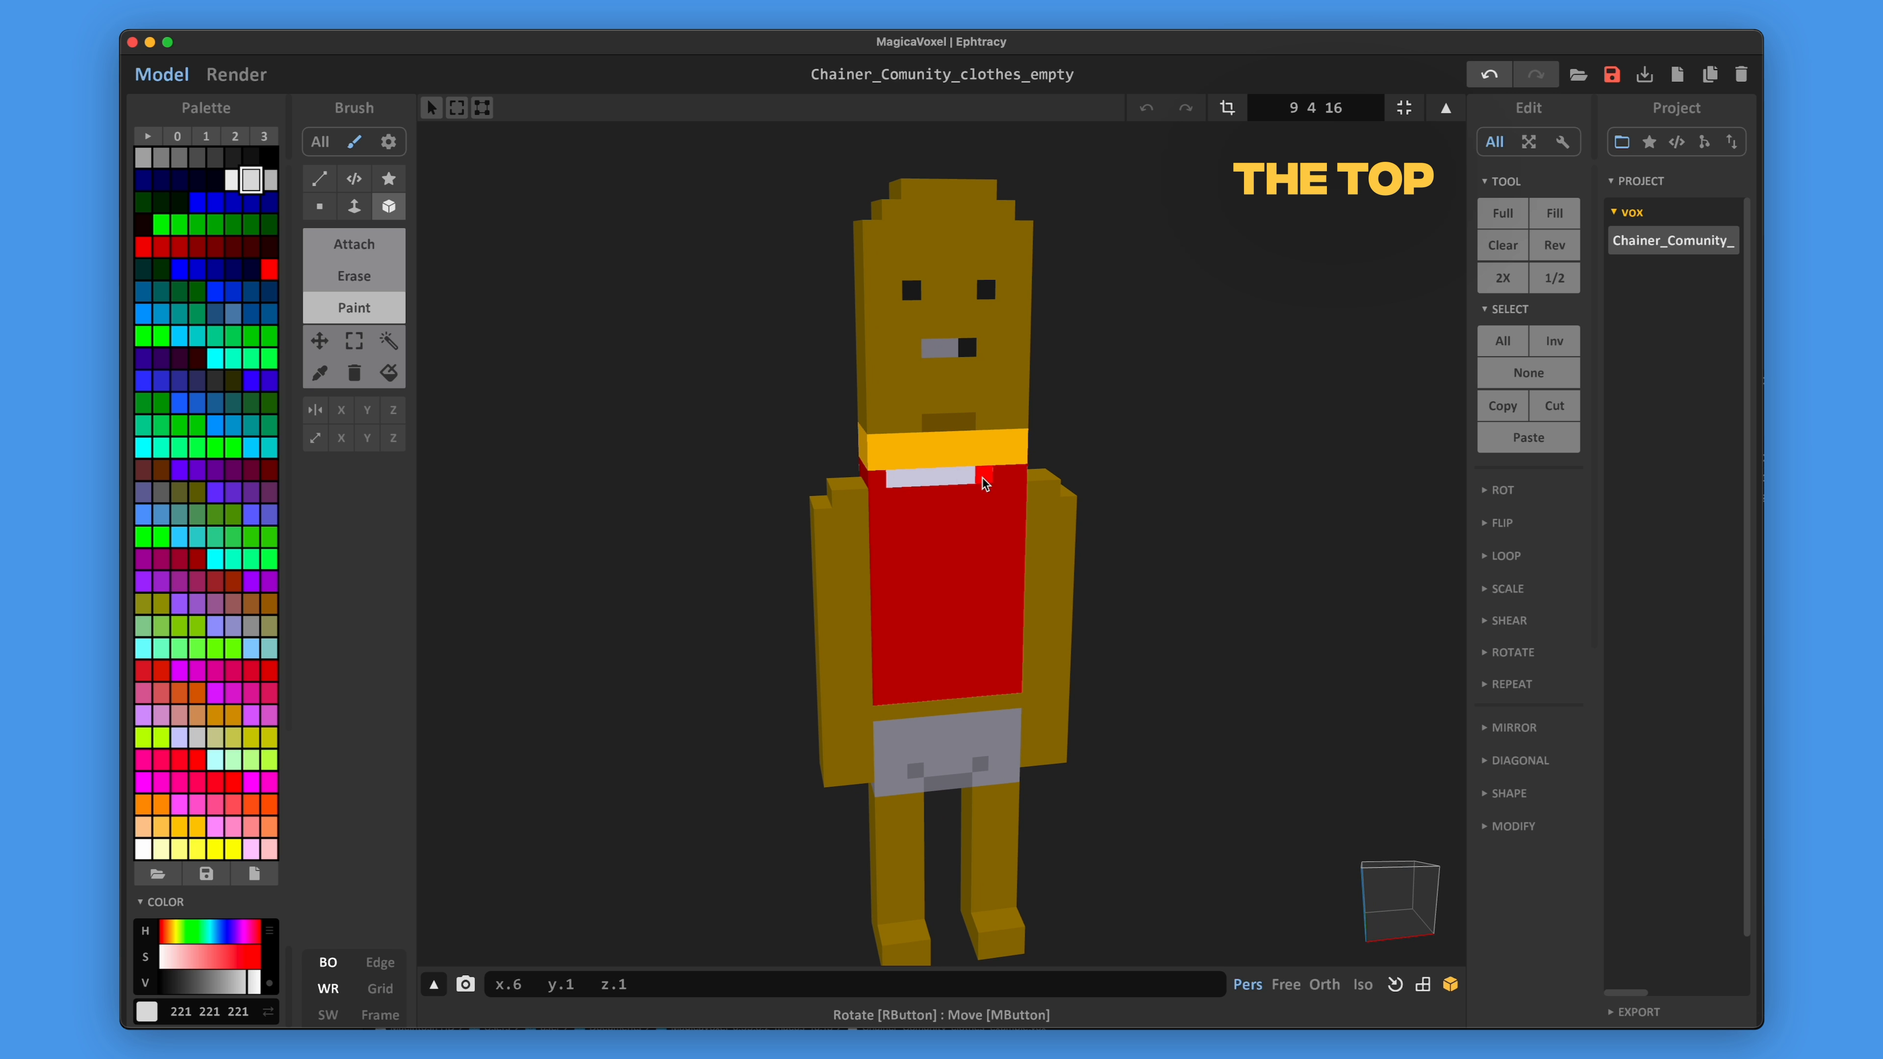
Enable Mirror X and paint the white shirt front, pink-grey tie and darker red jacket lines
{"action": "left_click", "coordinate": [342, 410]}
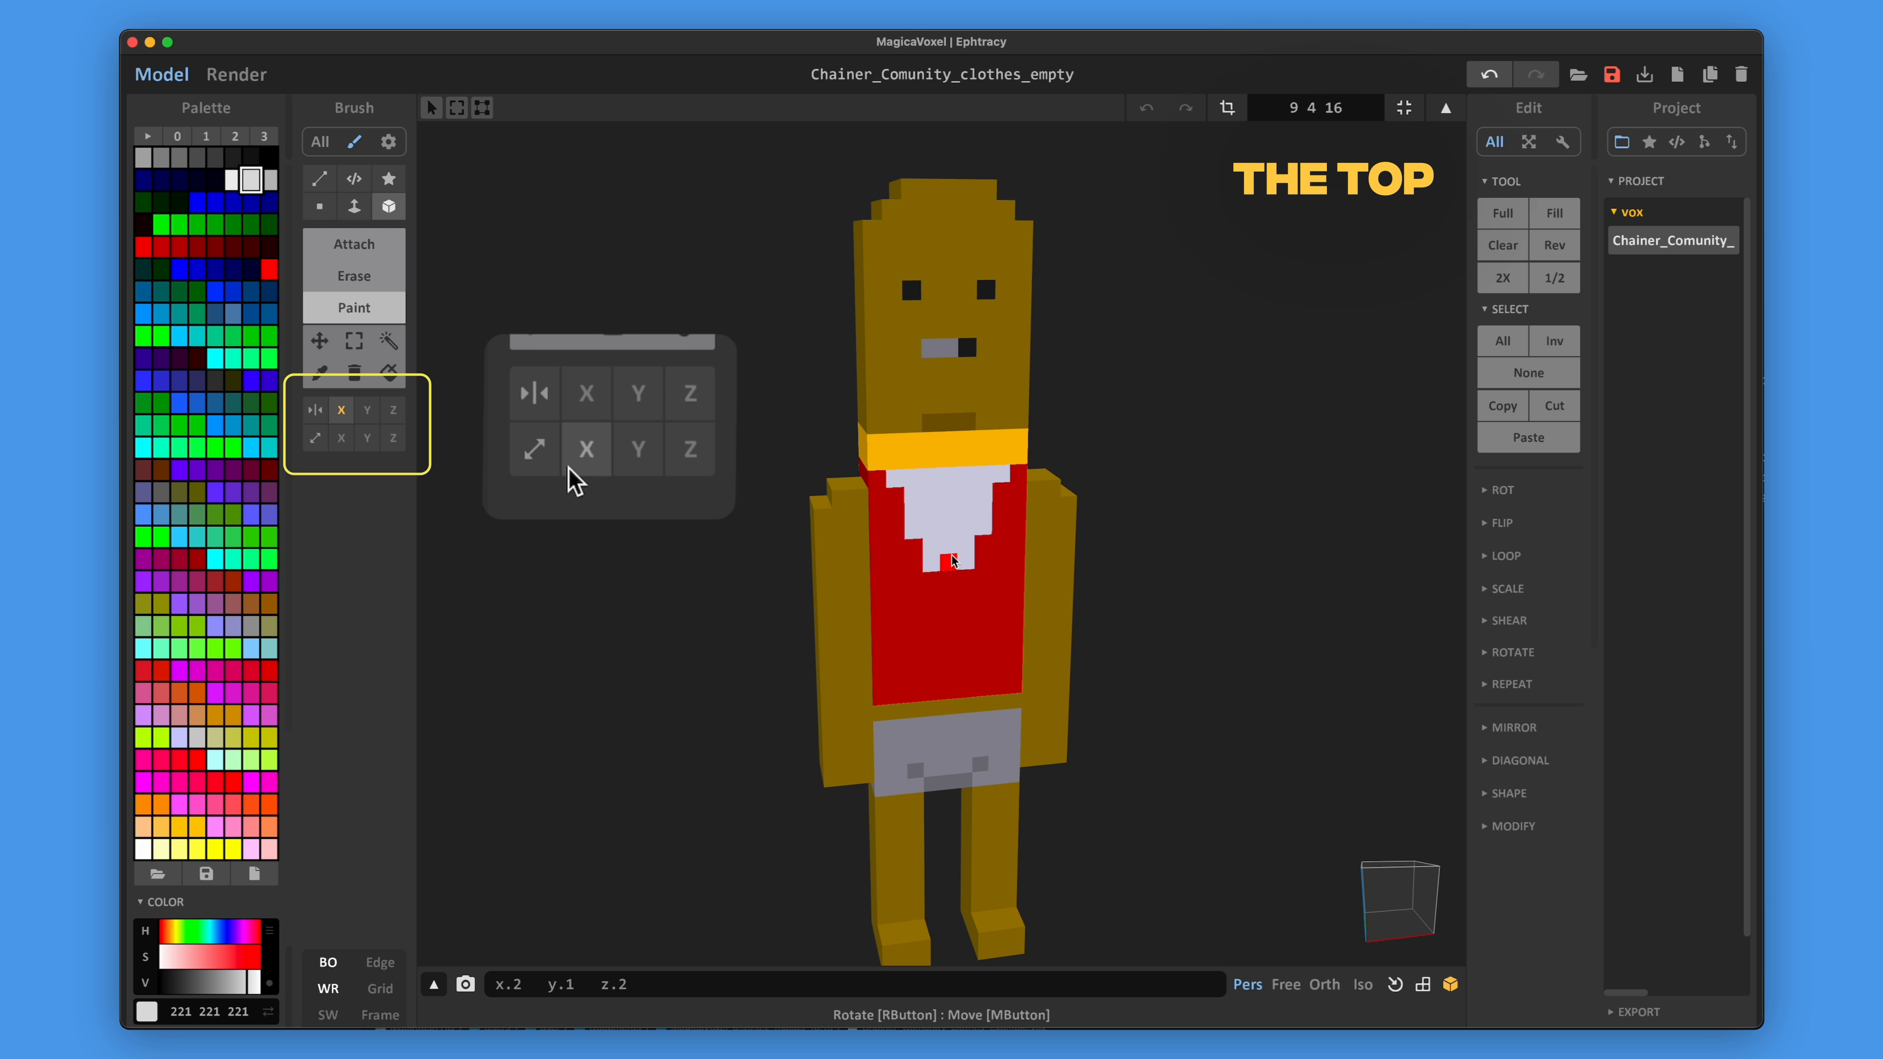
{"action": "left_click", "coordinate": [586, 392]}
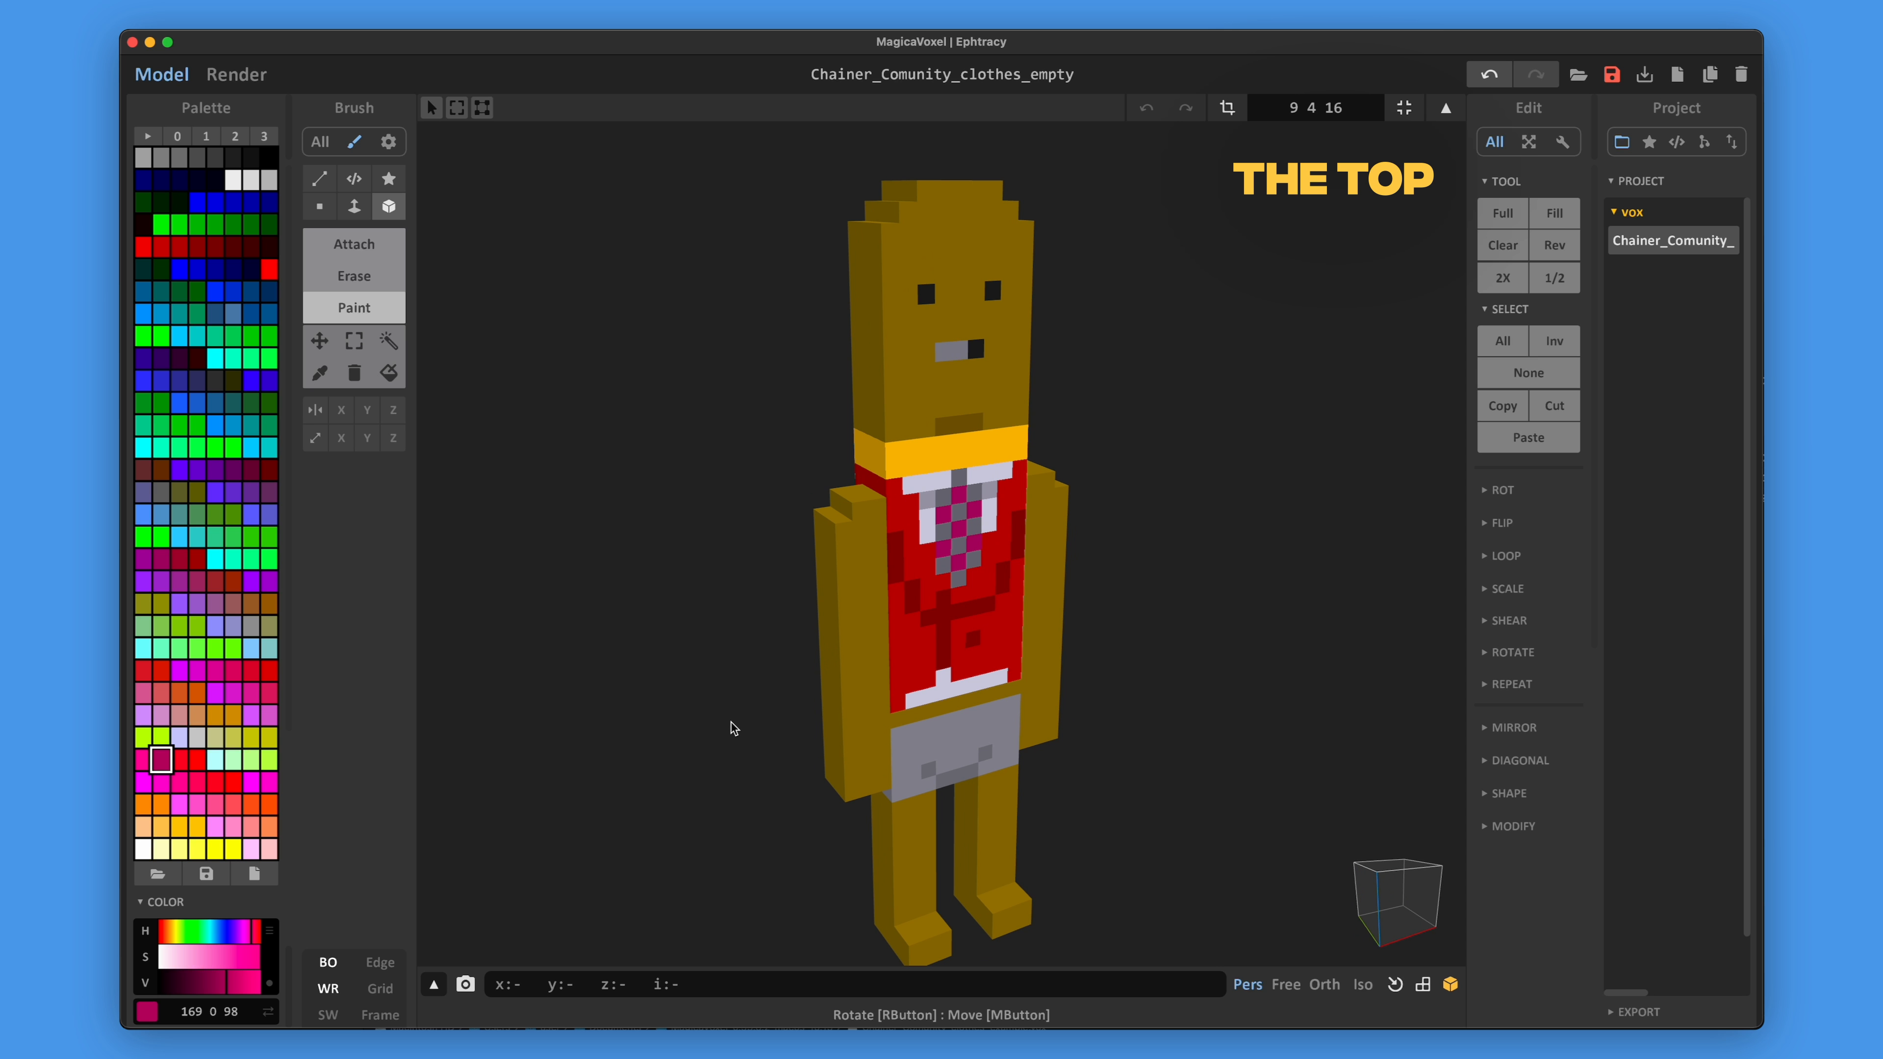
{"action": "mouse_move", "coordinate": [781, 608]}
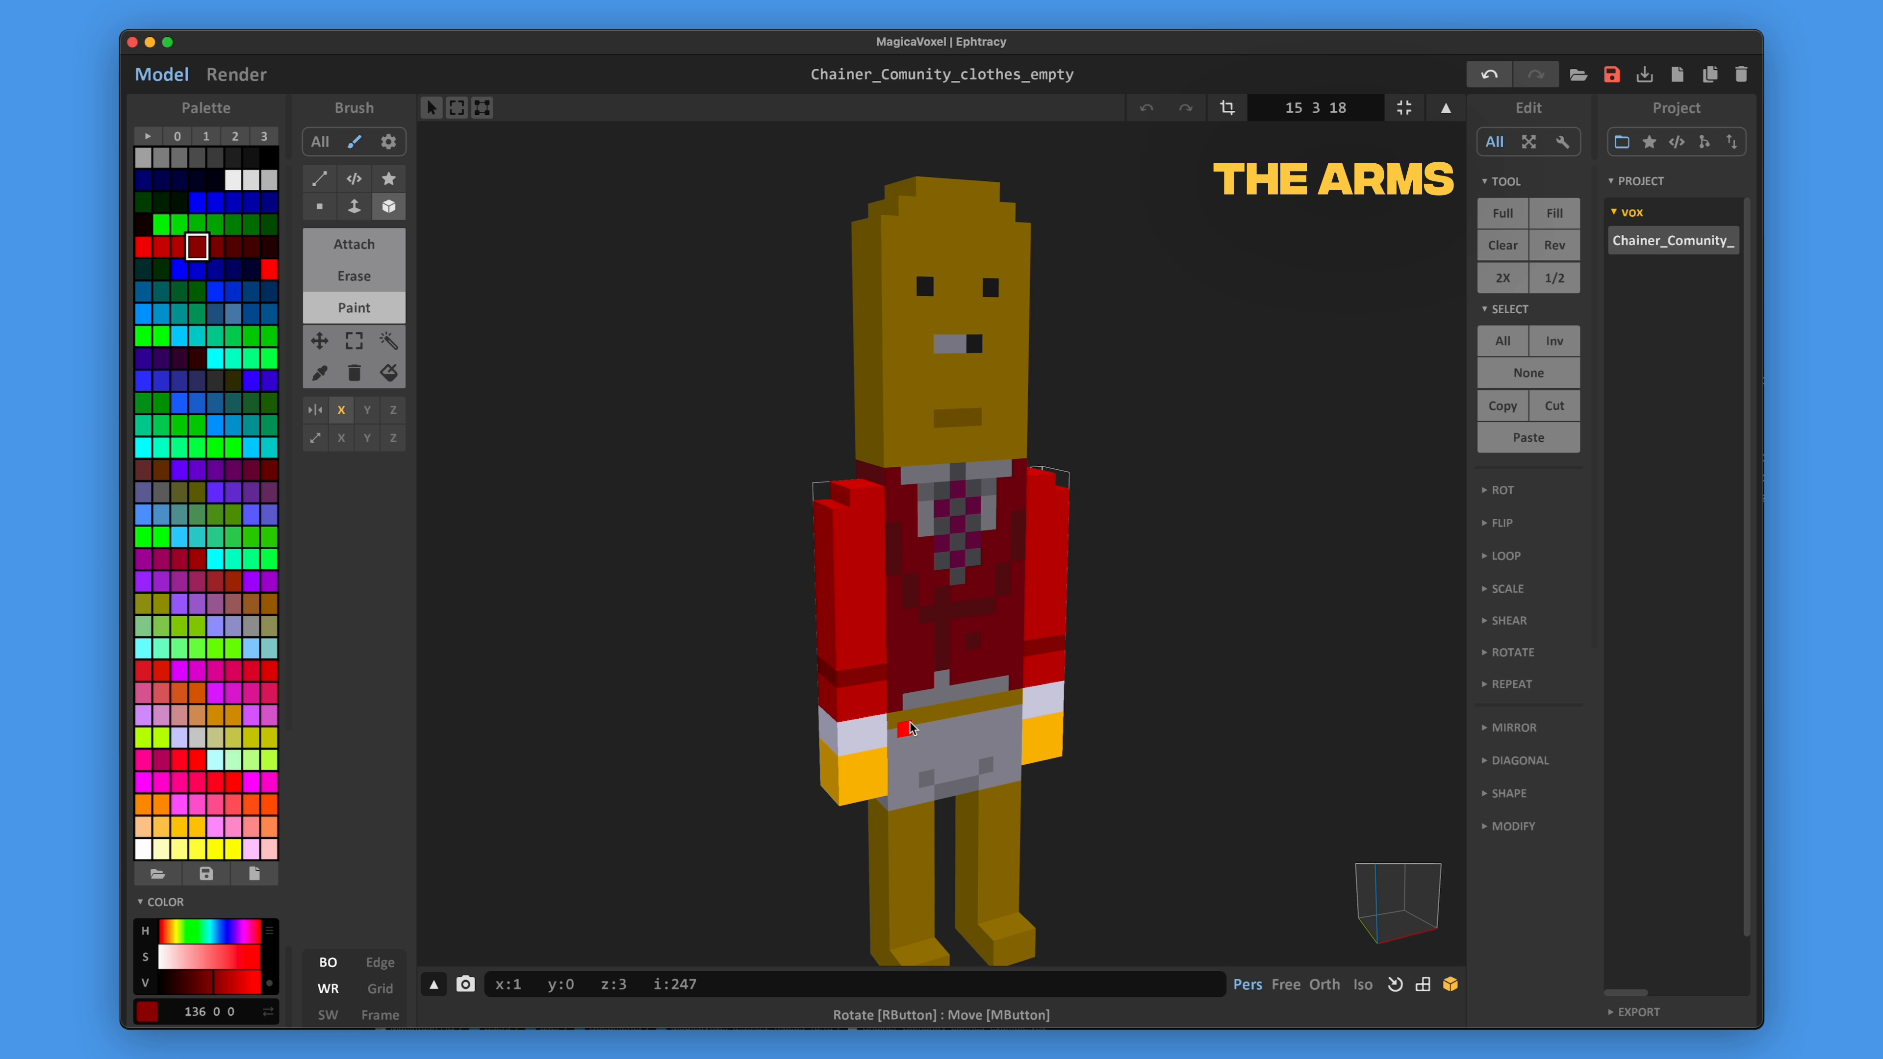
Finish the red sleeves with white cuffs and return to the whole-scene view
{"action": "left_click", "coordinate": [1445, 108]}
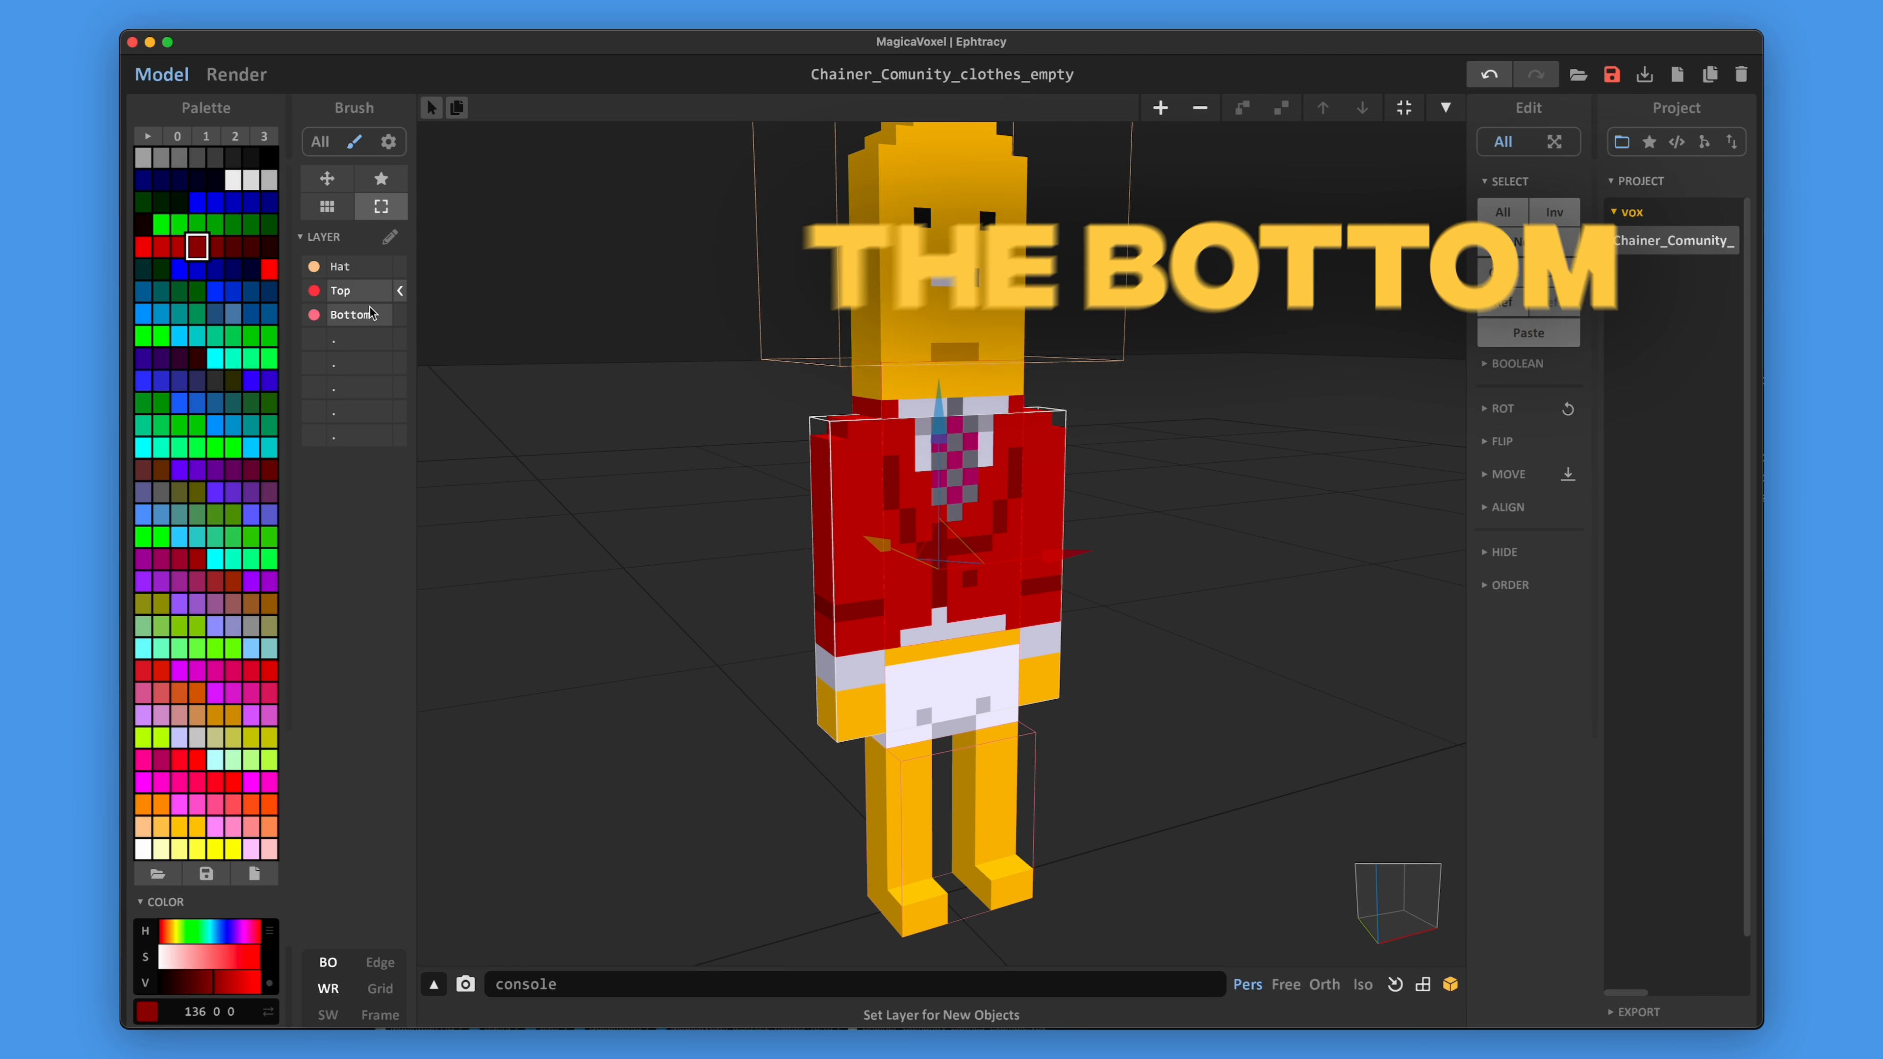
Select the Bottom layer and paint the legs as red trousers
{"action": "left_click", "coordinate": [352, 314]}
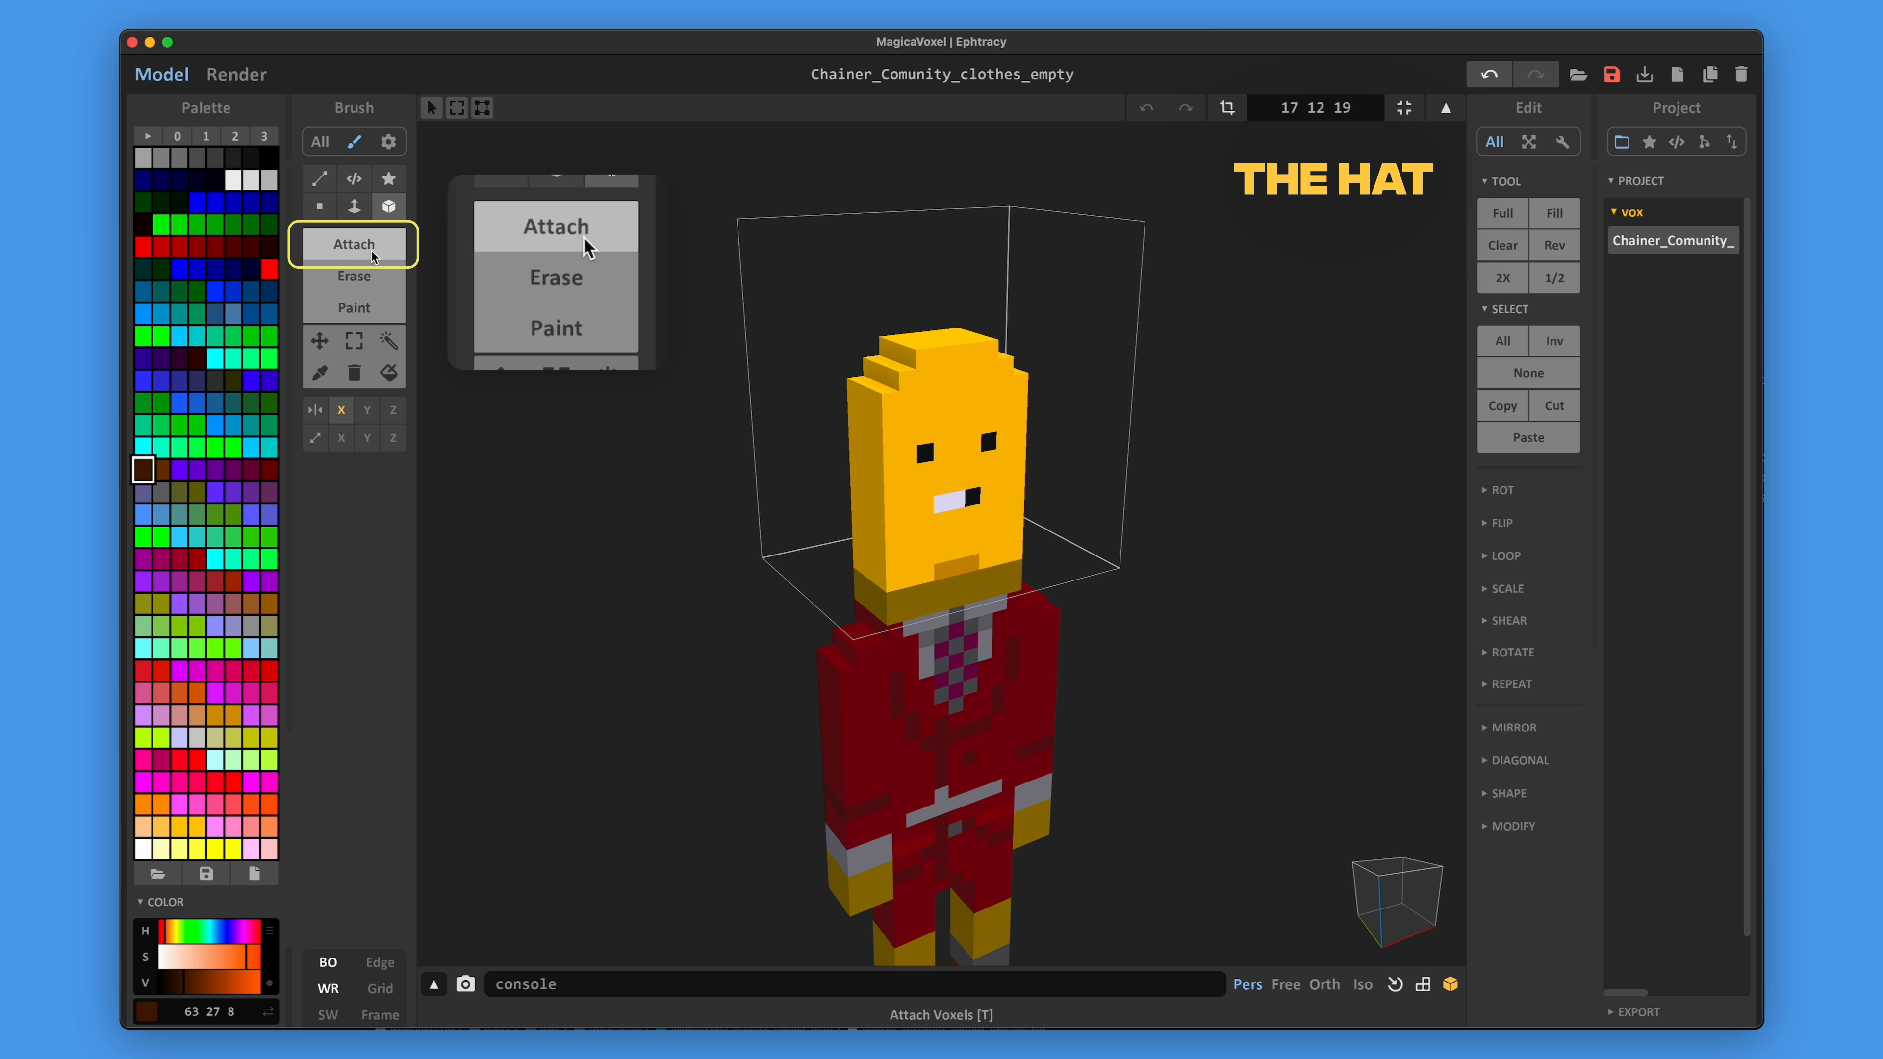
{"action": "mouse_move", "coordinate": [581, 240]}
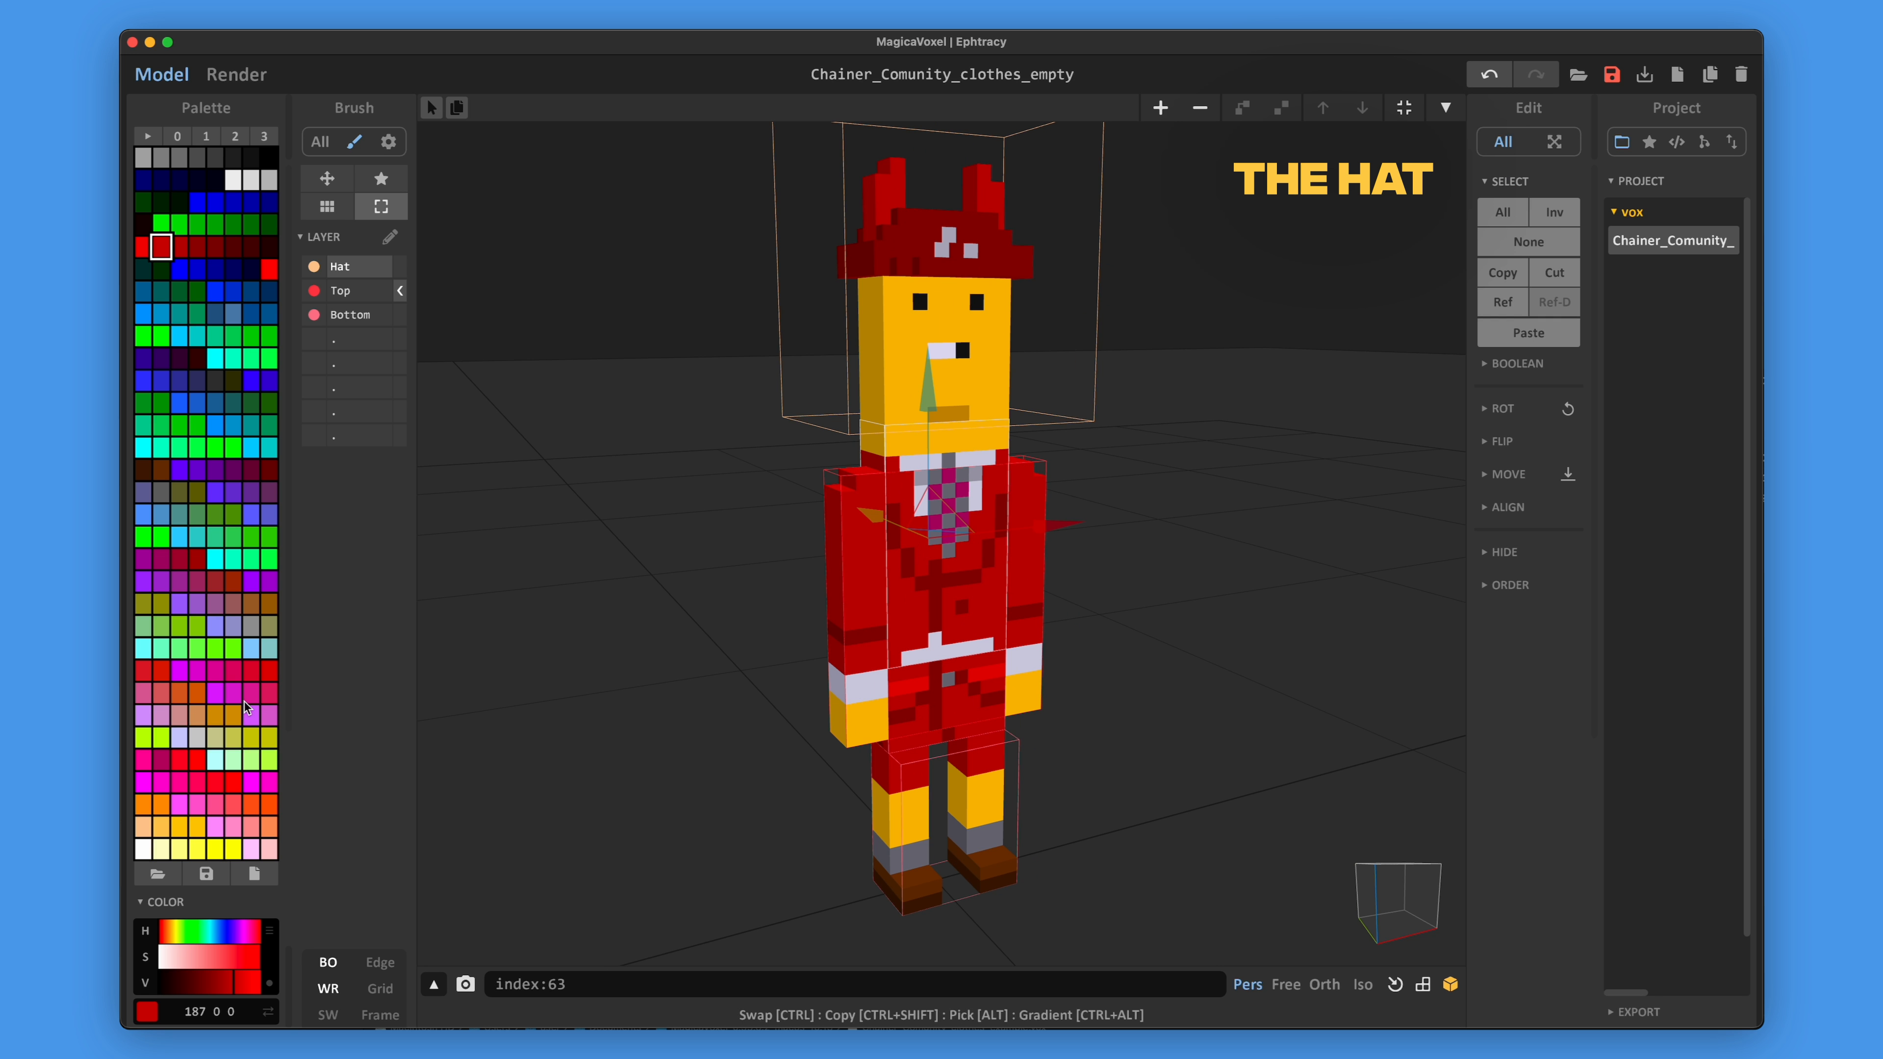
Lower the HSV Value of the suit's red to a darker maroon shade
{"action": "left_click", "coordinate": [202, 990]}
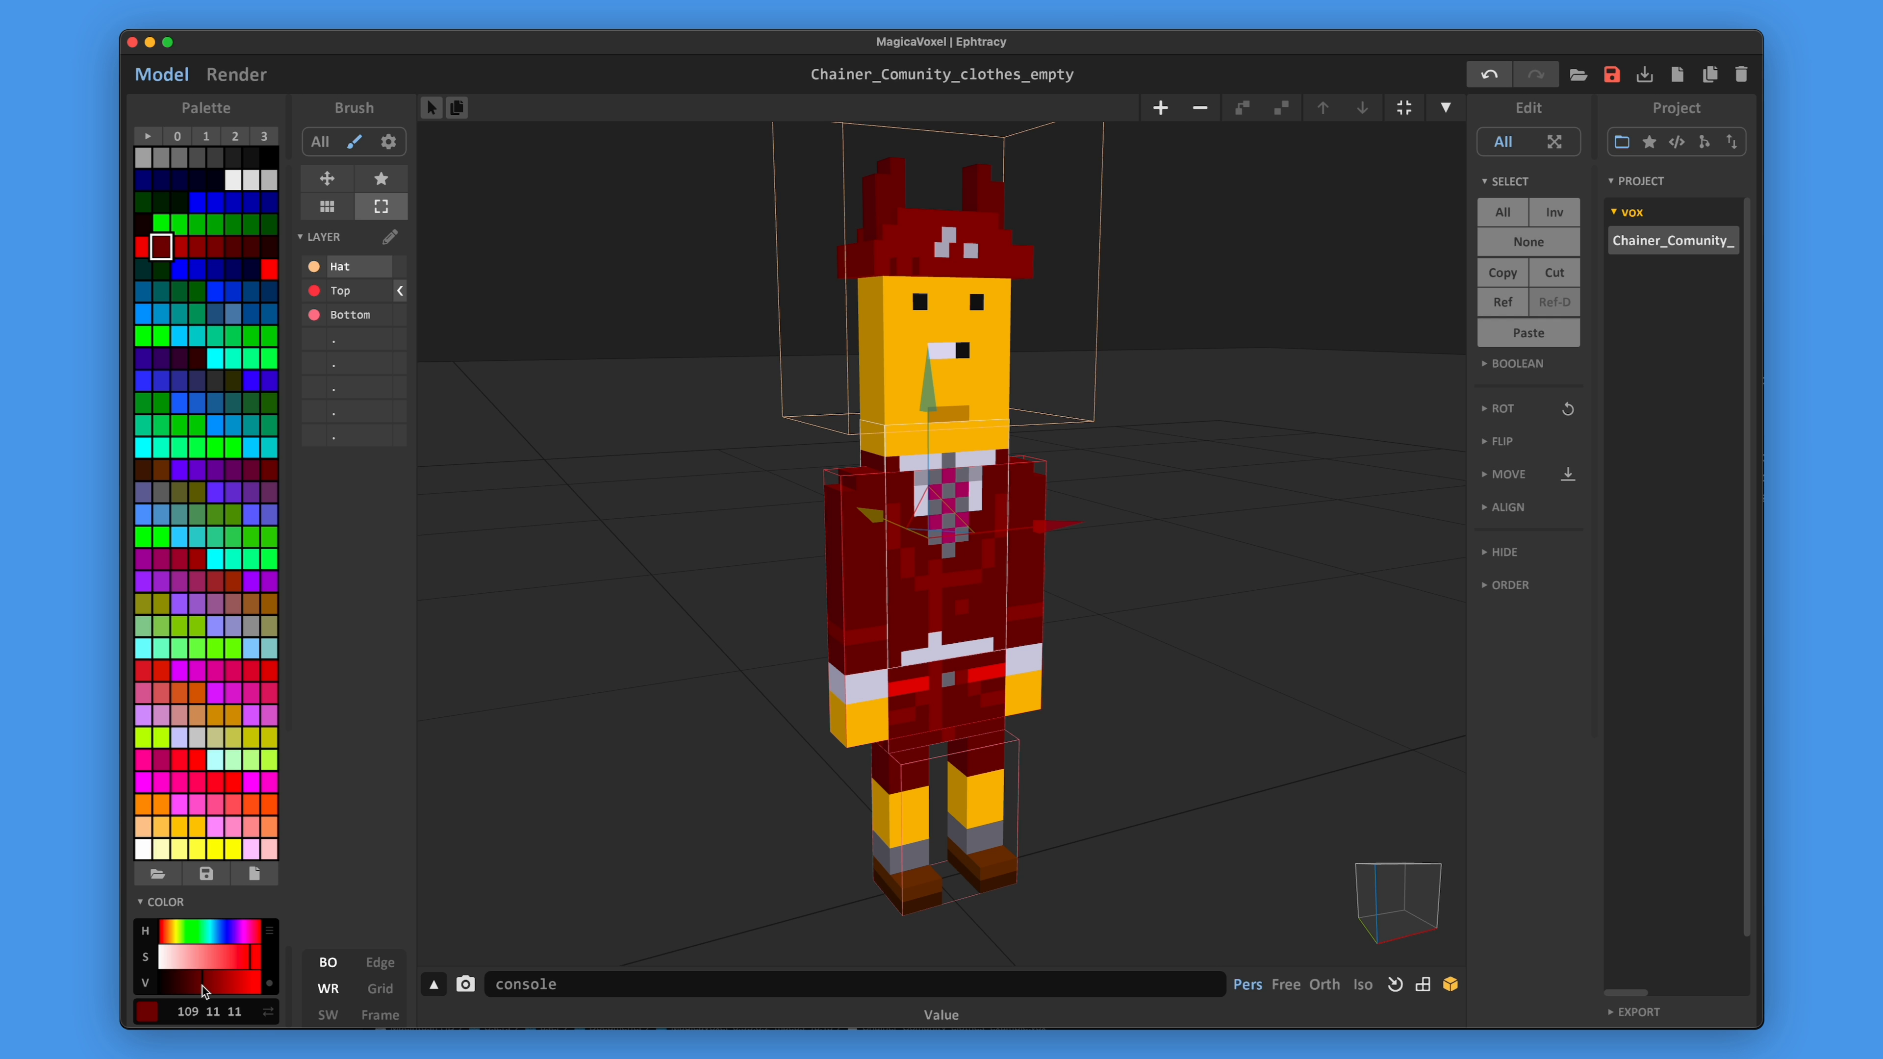